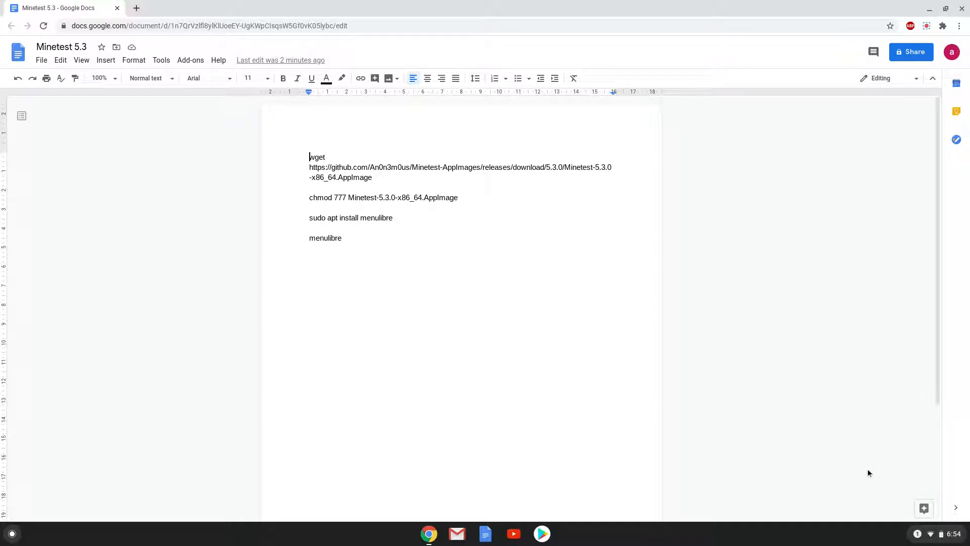
{"action": "mouse_move", "coordinate": [930, 533]}
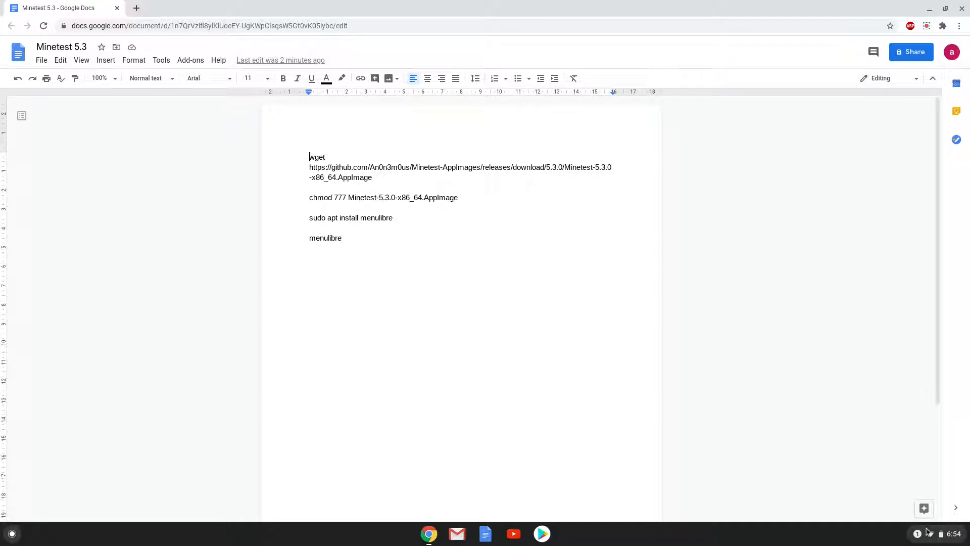
Bring up Chrome OS Settings from the shelf's quick settings panel.
{"action": "left_click", "coordinate": [933, 533]}
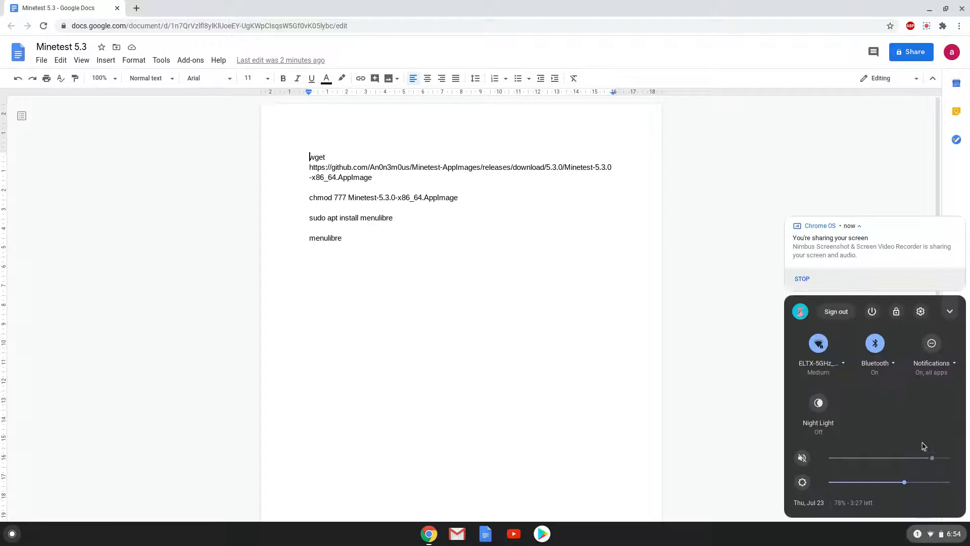
{"action": "mouse_move", "coordinate": [921, 311]}
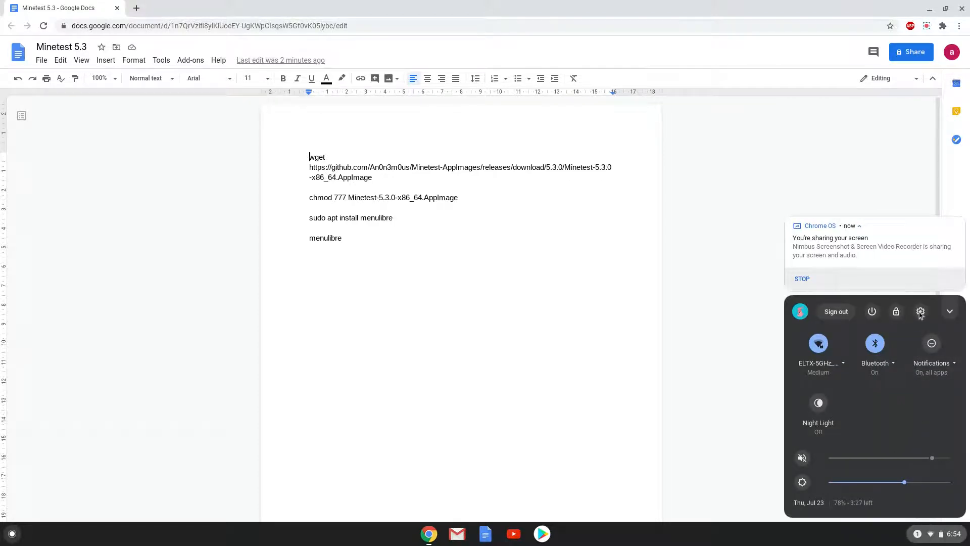
{"action": "left_click", "coordinate": [921, 312]}
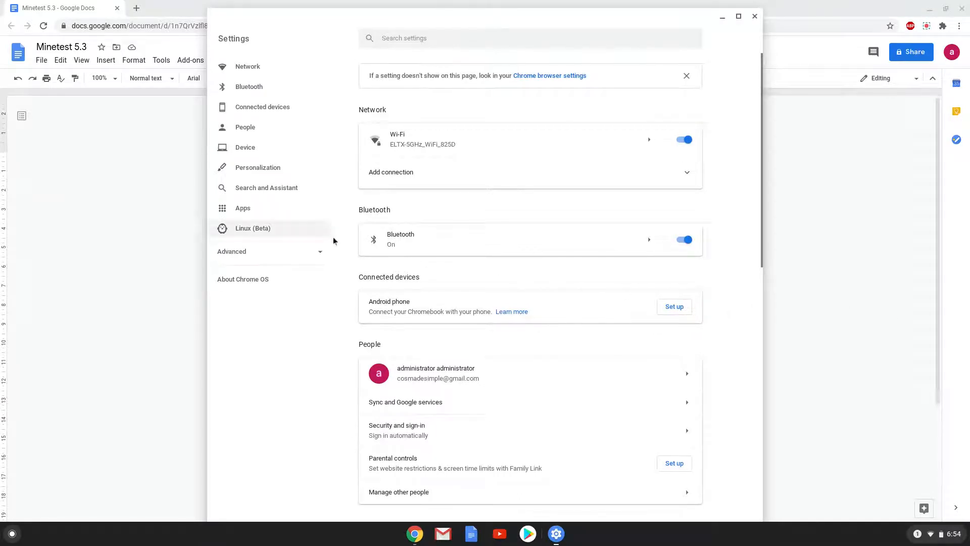
Go to Linux (Beta) in Settings and start turning Linux on.
{"action": "left_click", "coordinate": [253, 228]}
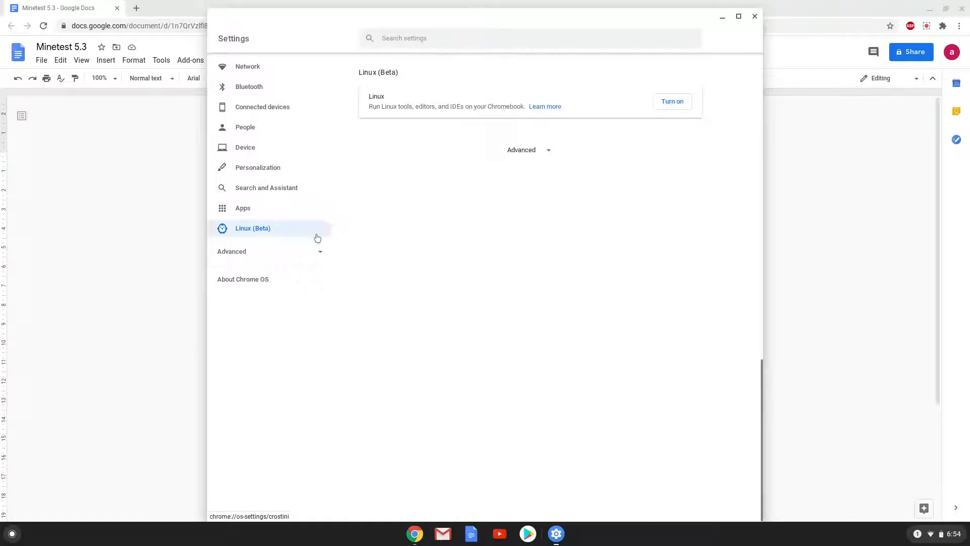
{"action": "mouse_move", "coordinate": [374, 214]}
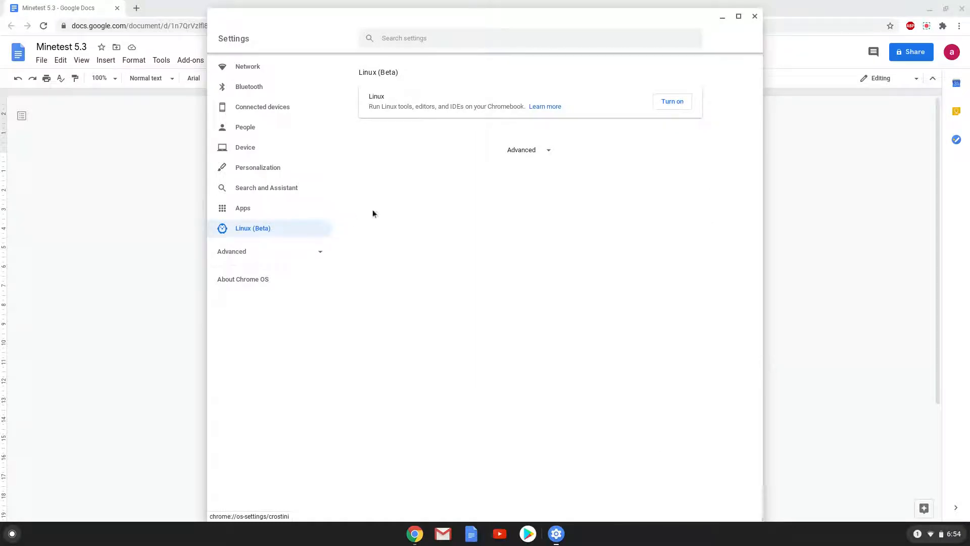
{"action": "mouse_move", "coordinate": [572, 136]}
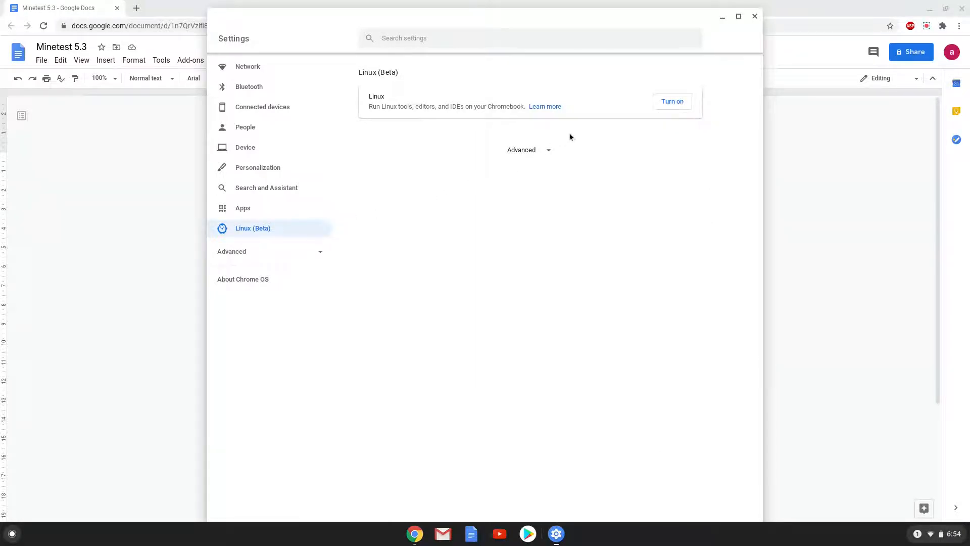
{"action": "left_click", "coordinate": [673, 101]}
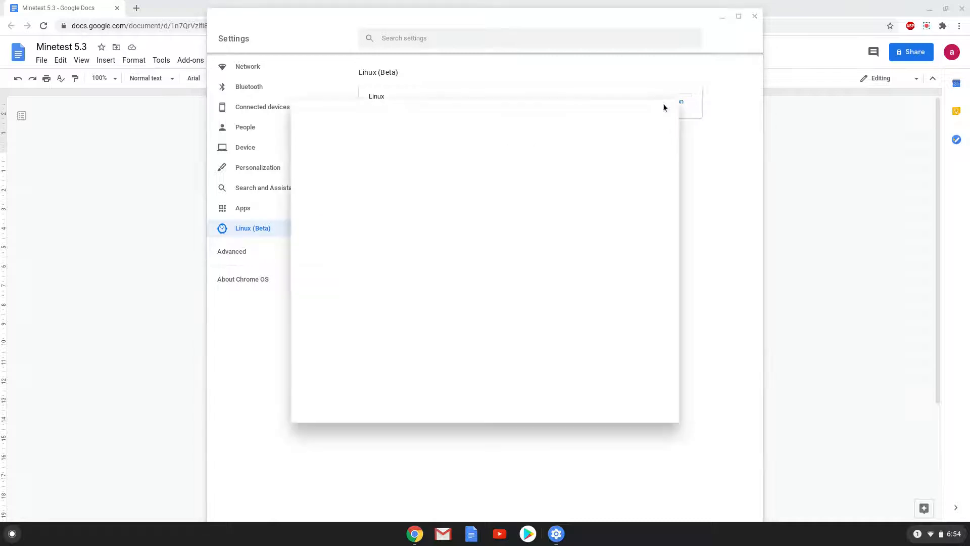
Install Linux (Beta) with the default username and disk size until a terminal appears.
{"action": "left_click", "coordinate": [679, 101]}
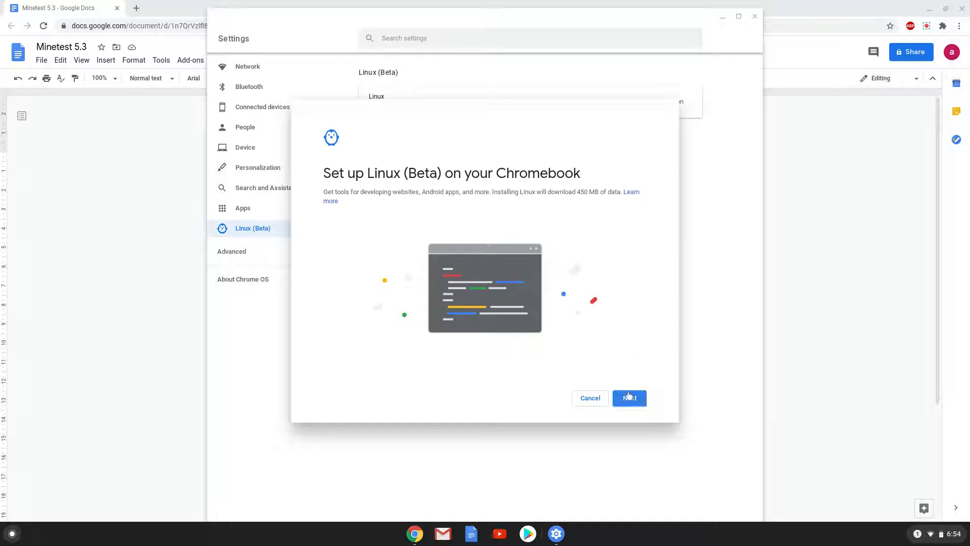
{"action": "left_click", "coordinate": [630, 398]}
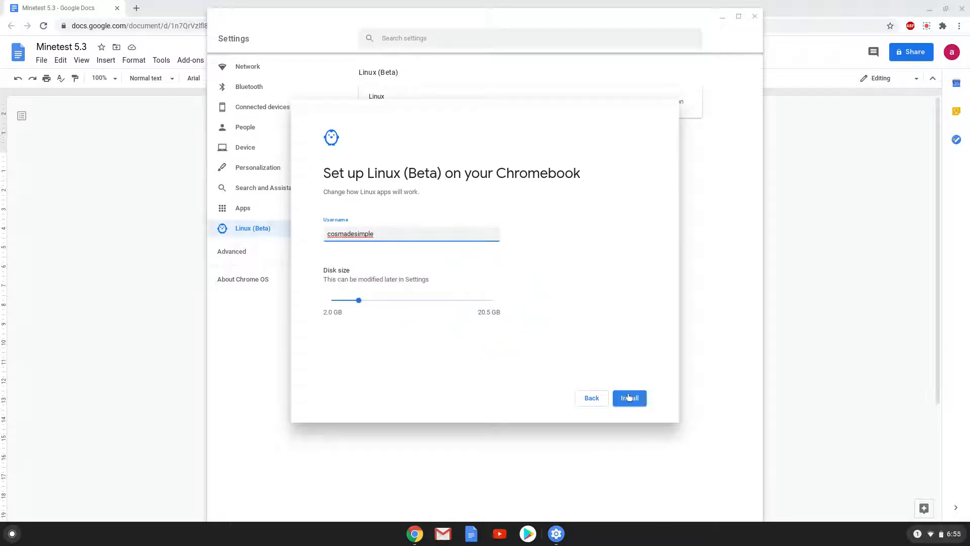
{"action": "left_click", "coordinate": [628, 398]}
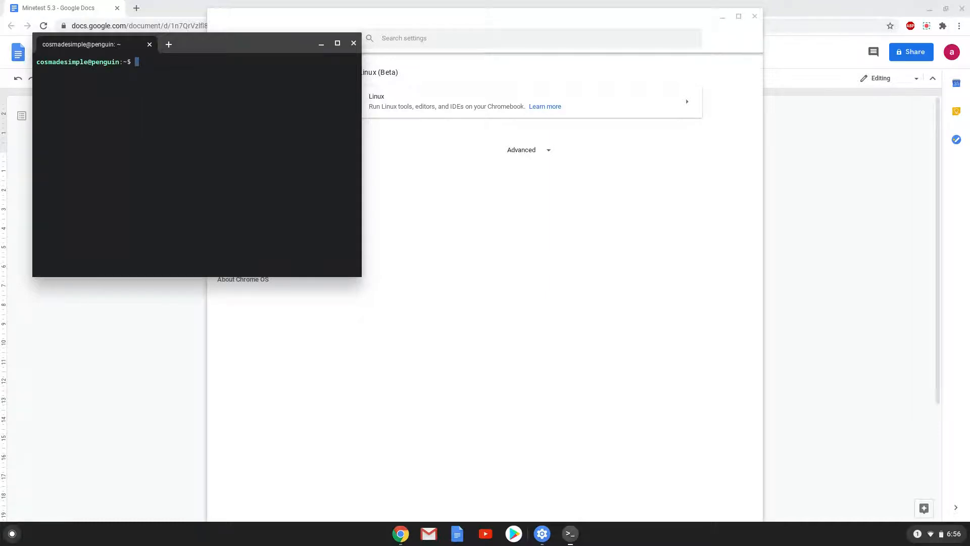
{"action": "mouse_move", "coordinate": [622, 388]}
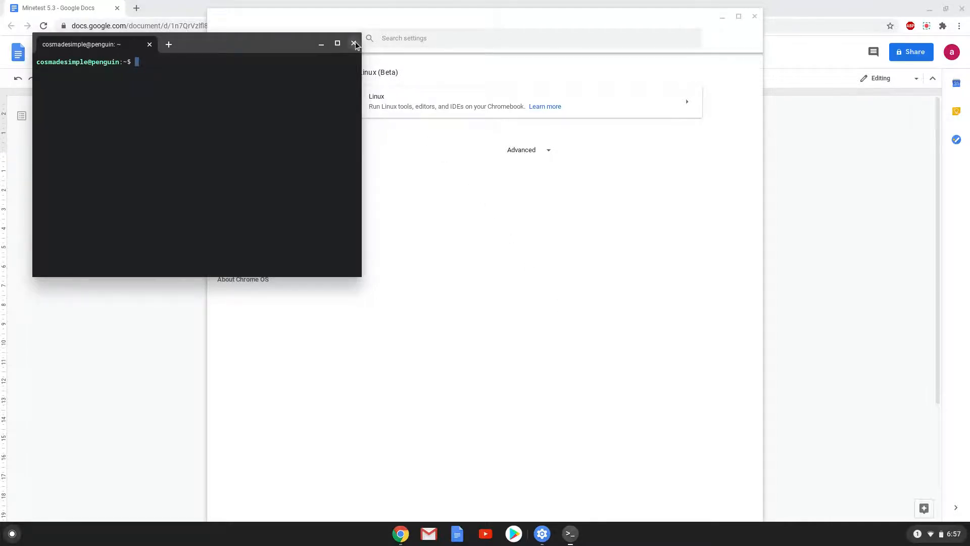
Close the Linux terminal and the Settings window to return to the command notes.
{"action": "left_click", "coordinate": [354, 44]}
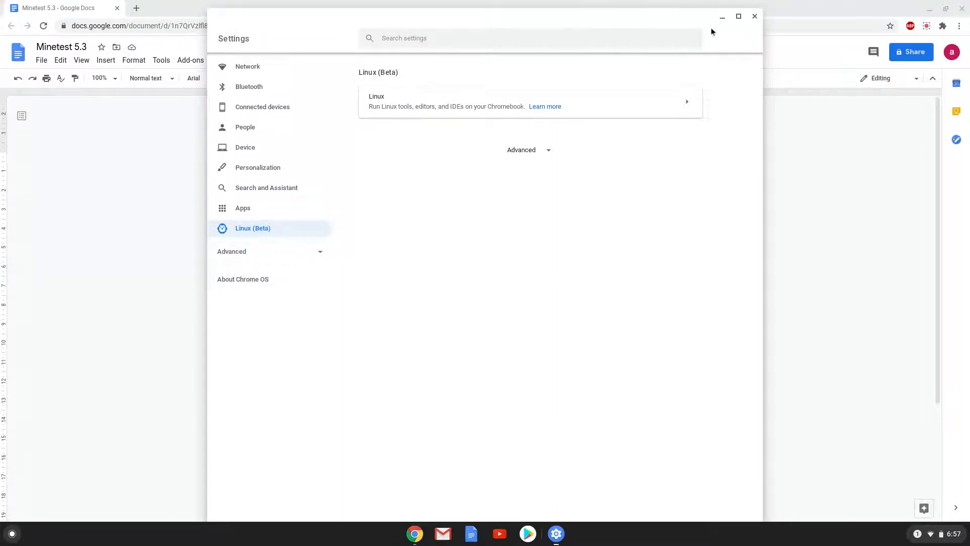
{"action": "left_click", "coordinate": [754, 16]}
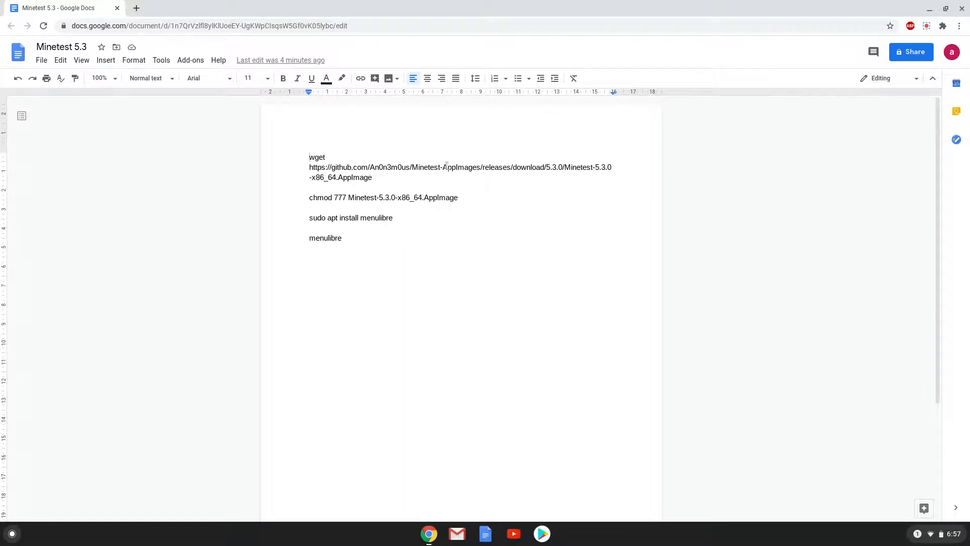
Copy the wget download command from the doc and launch the Terminal app to run it.
{"action": "right_click", "coordinate": [446, 167]}
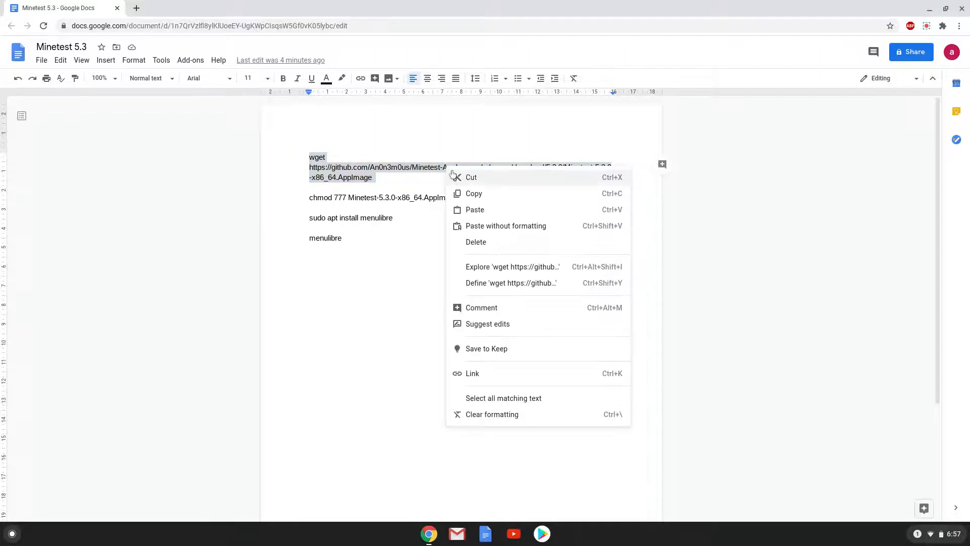
{"action": "left_click", "coordinate": [180, 423]}
{"action": "type", "text": "ter"}
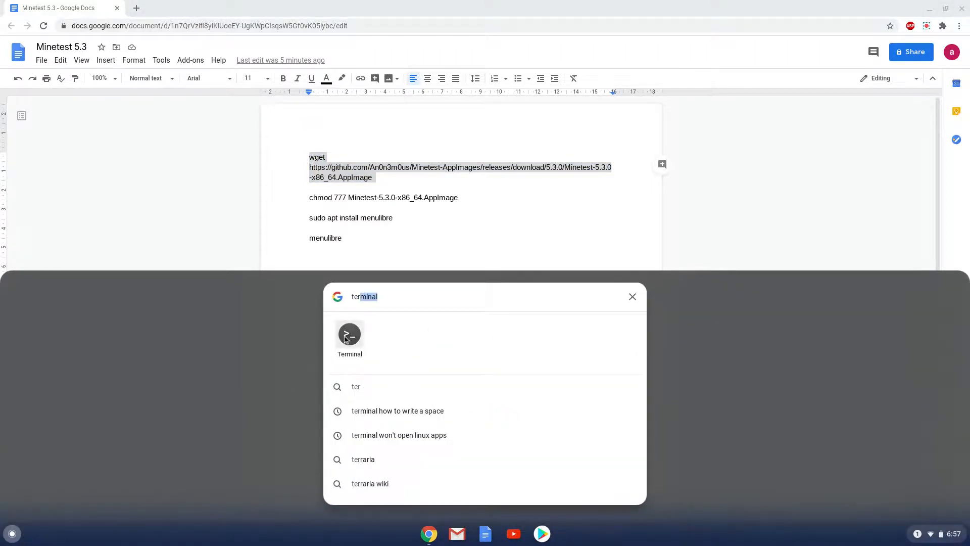
{"action": "left_click", "coordinate": [349, 334]}
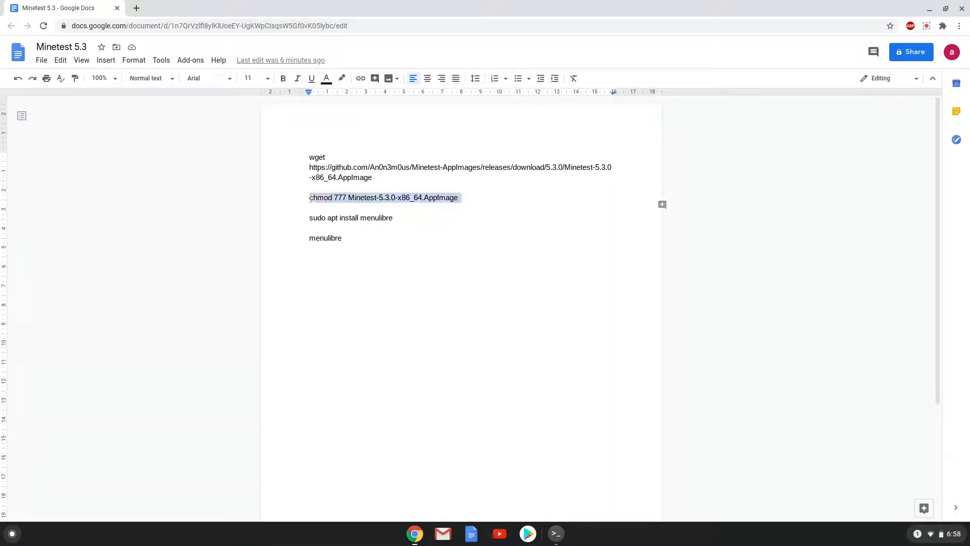
Copy 'chmod 777 Minetest-5.3.0-x86_64.AppImage' from the doc and run it in Terminal.
{"action": "right_click", "coordinate": [384, 198]}
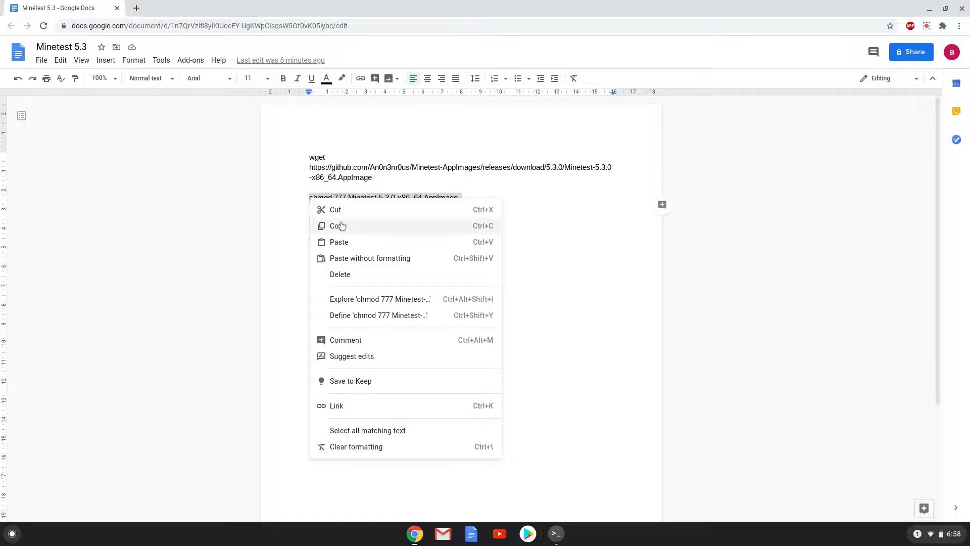
{"action": "left_click", "coordinate": [334, 226]}
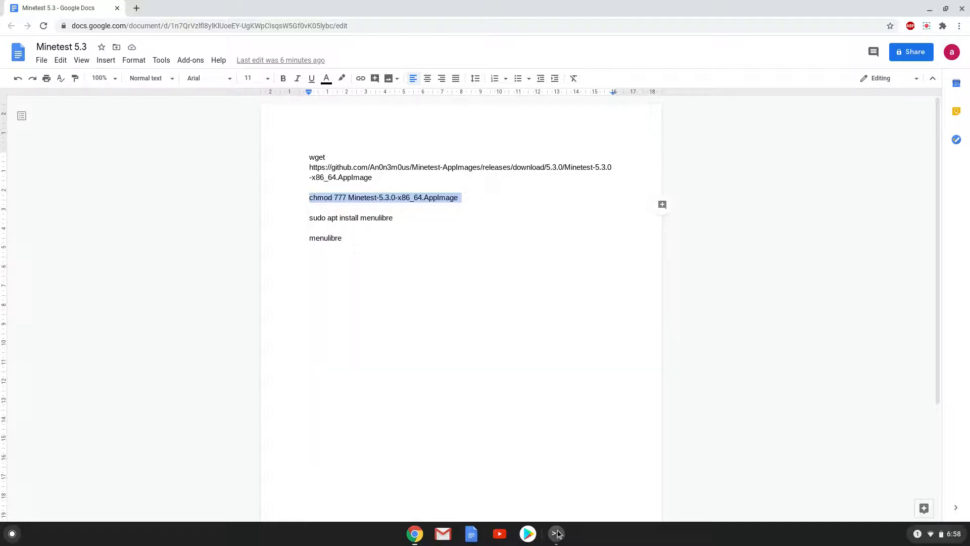
{"action": "left_click", "coordinate": [556, 533]}
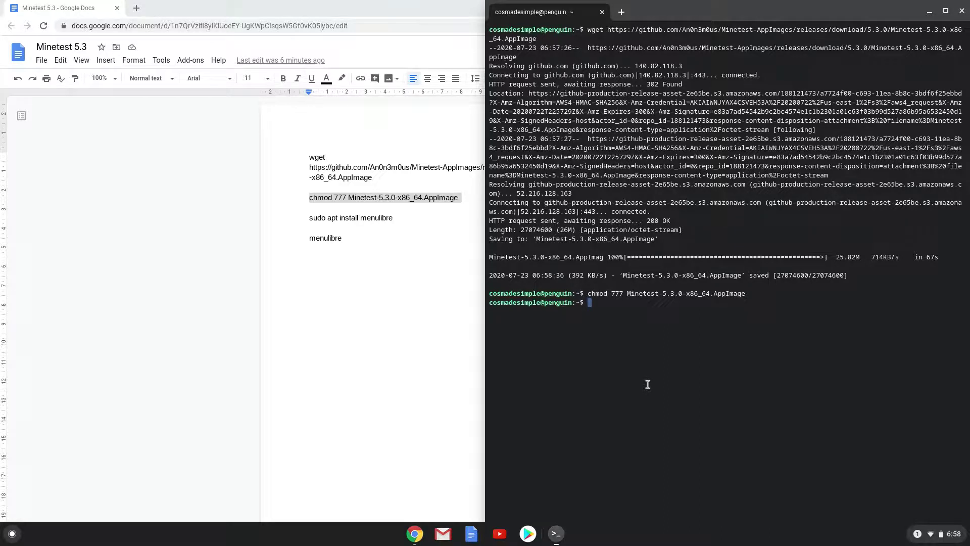
{"action": "mouse_move", "coordinate": [522, 345]}
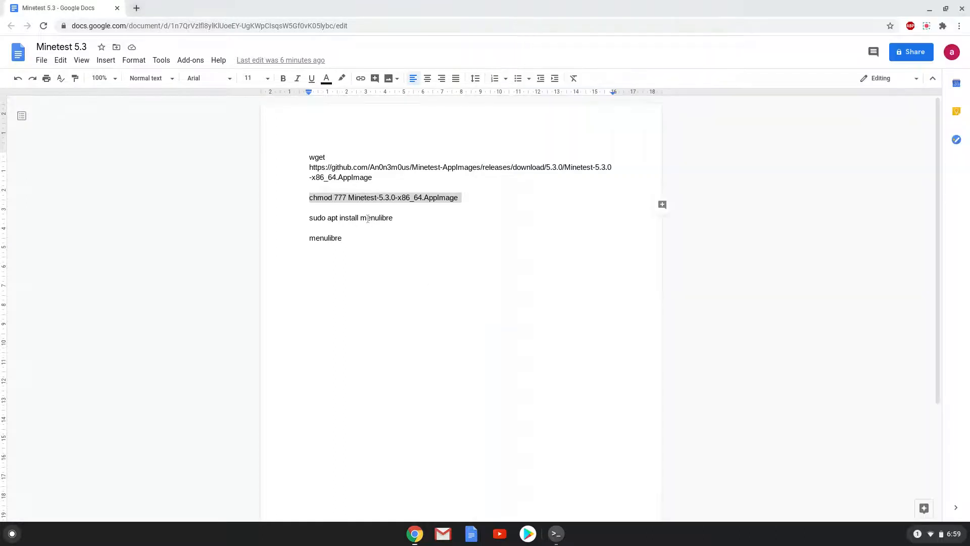
Copy 'sudo apt install menulibre' from the doc and run it in Terminal to install MenuLibre.
{"action": "right_click", "coordinate": [350, 217]}
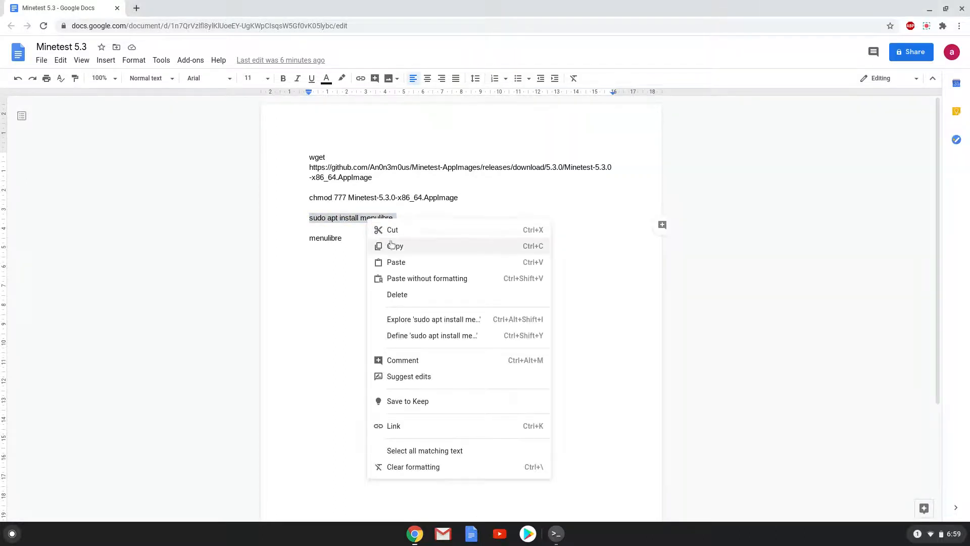
{"action": "left_click", "coordinate": [395, 246]}
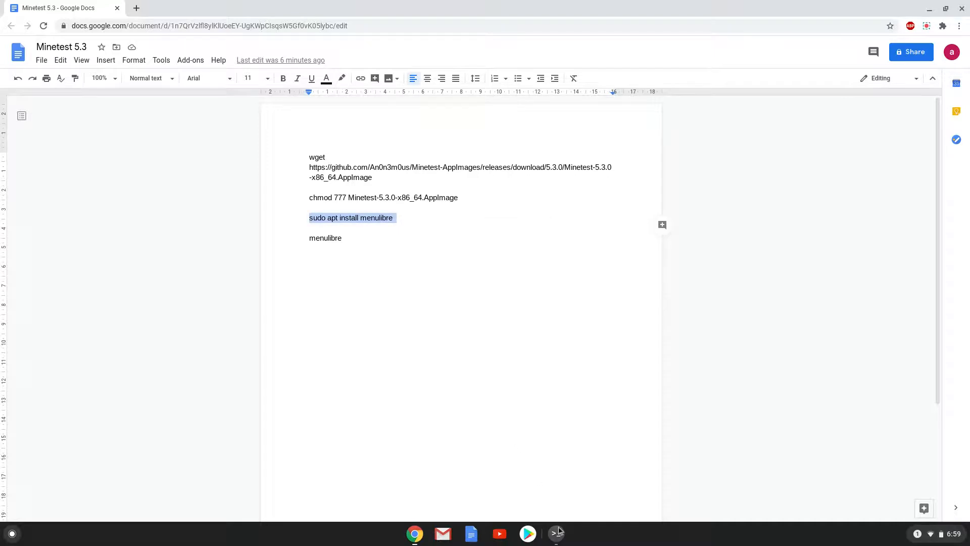
{"action": "left_click", "coordinate": [556, 533]}
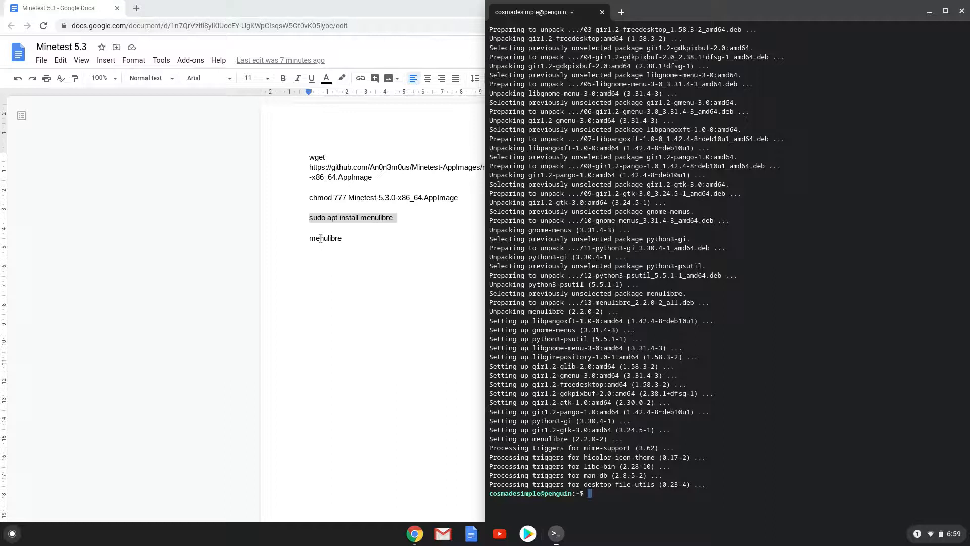
{"action": "right_click", "coordinate": [321, 237]}
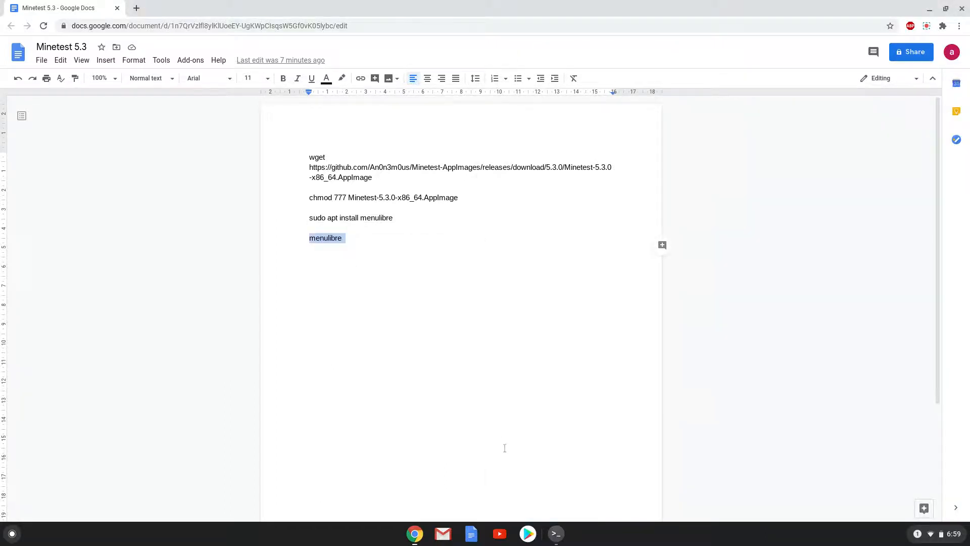
Run 'menulibre' in Terminal so the MenuLibre menu editor appears.
{"action": "left_click", "coordinate": [555, 534]}
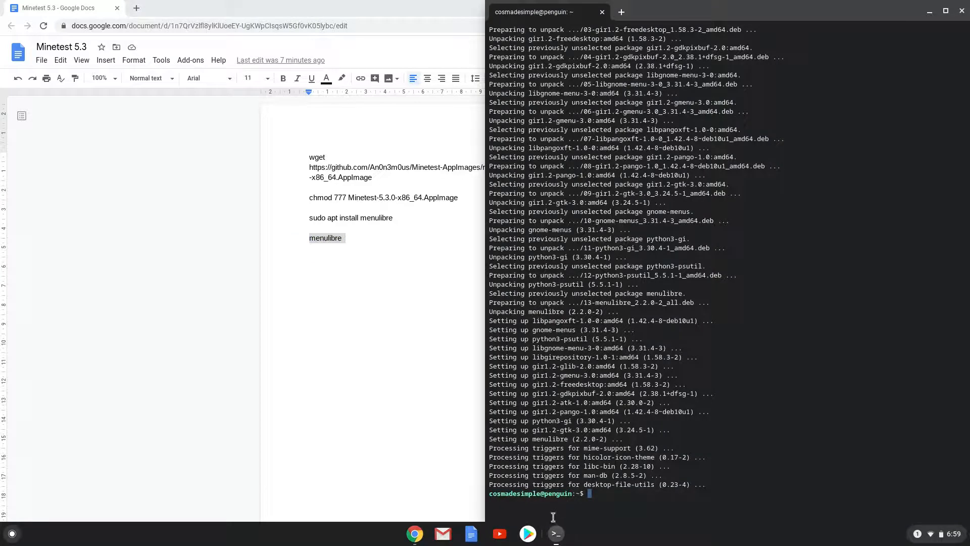
{"action": "type", "text": "menulibre"}
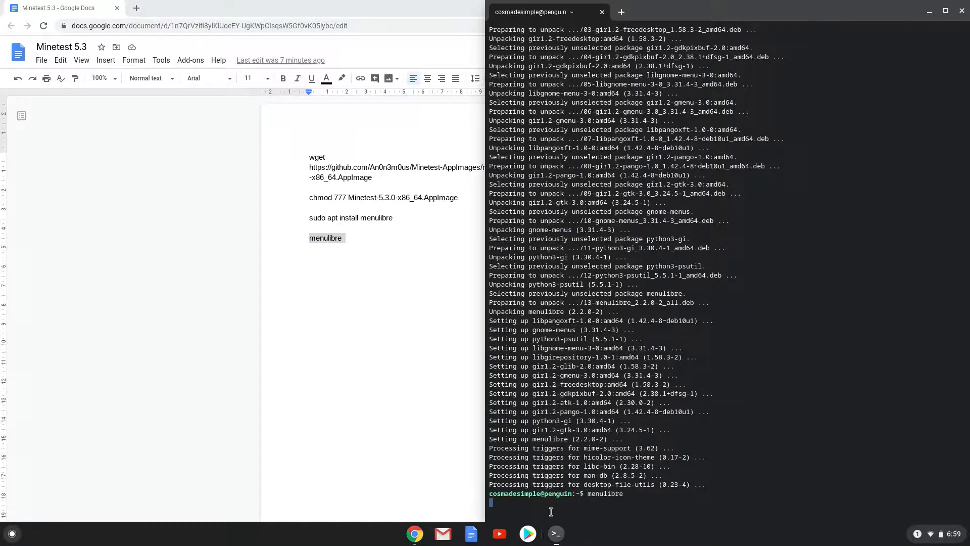
{"action": "key", "text": "Return"}
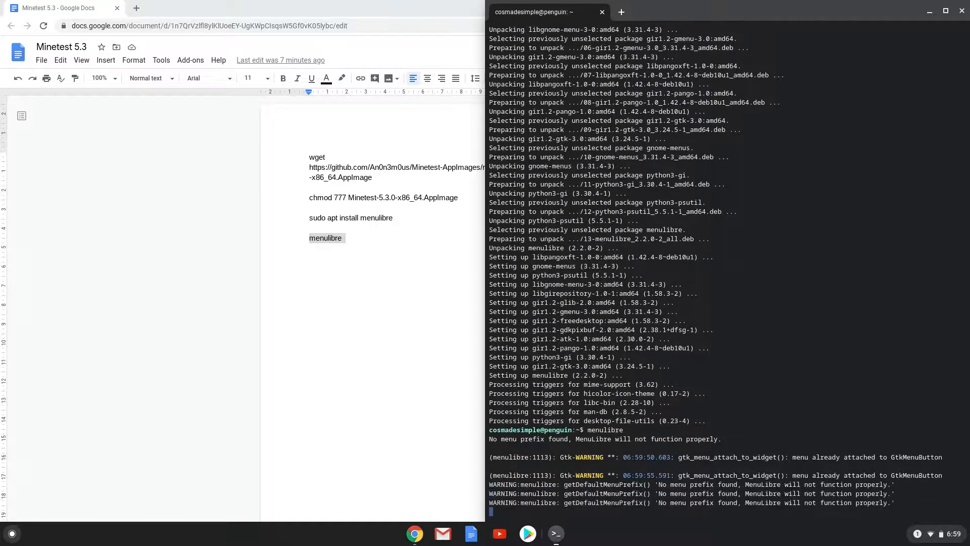
{"action": "key", "text": "Return"}
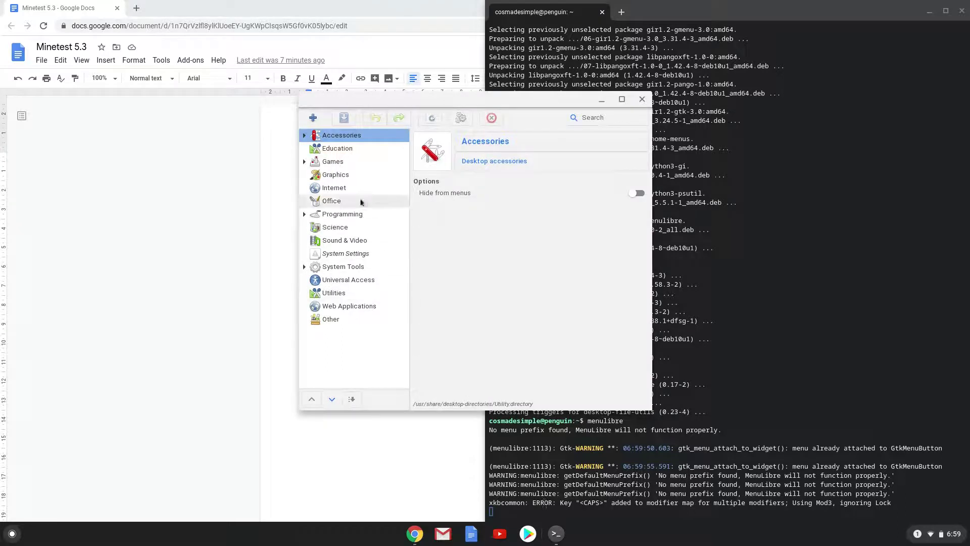
Add a new launcher under the Games category and rename it to Minetest.
{"action": "left_click", "coordinate": [334, 161]}
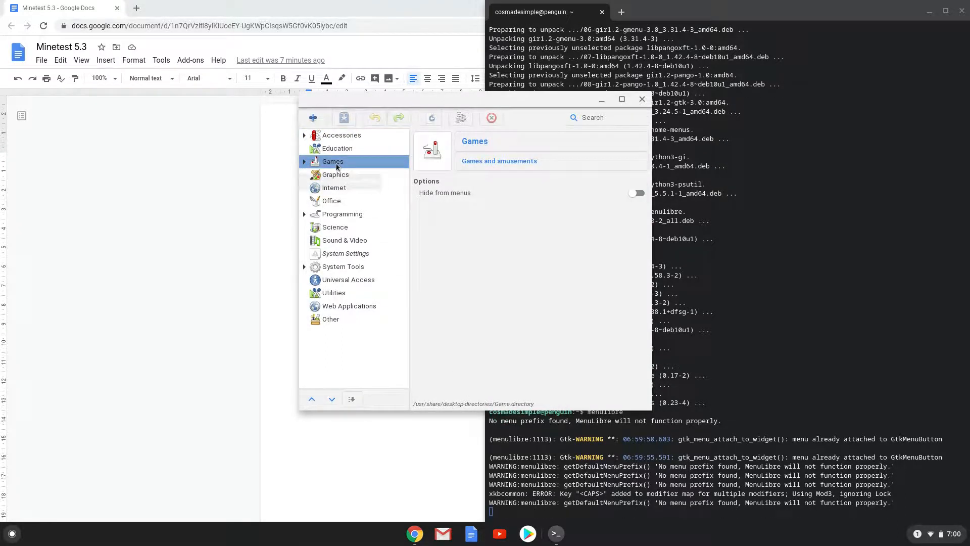
{"action": "left_click", "coordinate": [313, 117]}
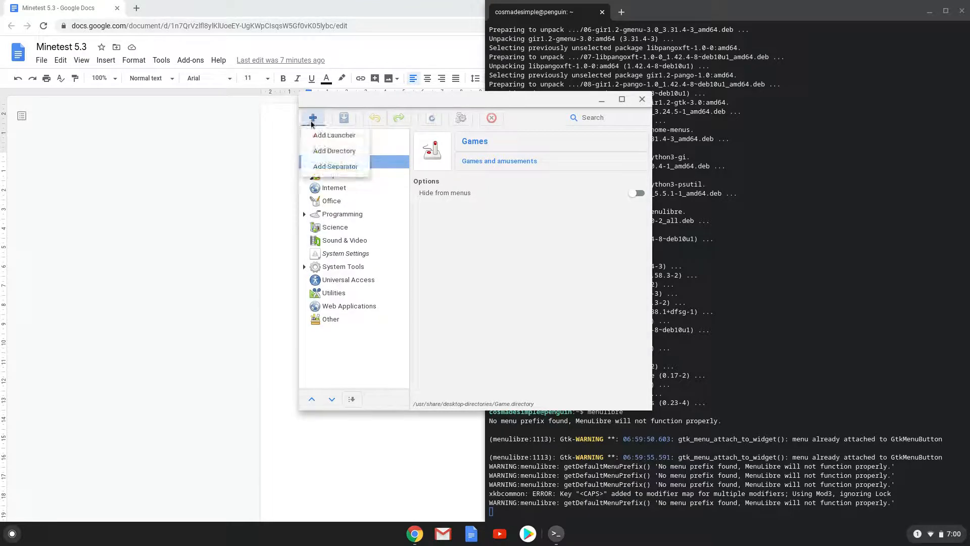
{"action": "left_click", "coordinate": [334, 136]}
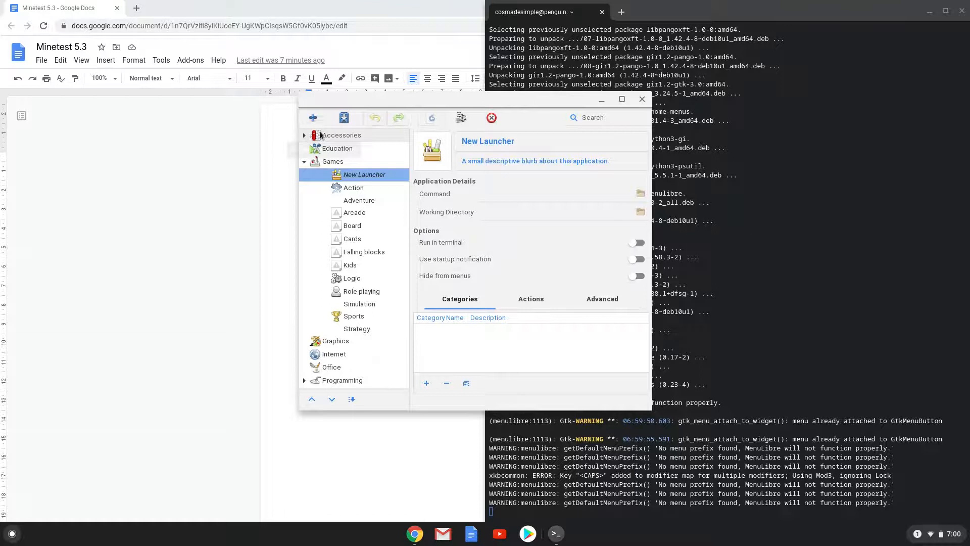
{"action": "left_click", "coordinate": [488, 140]}
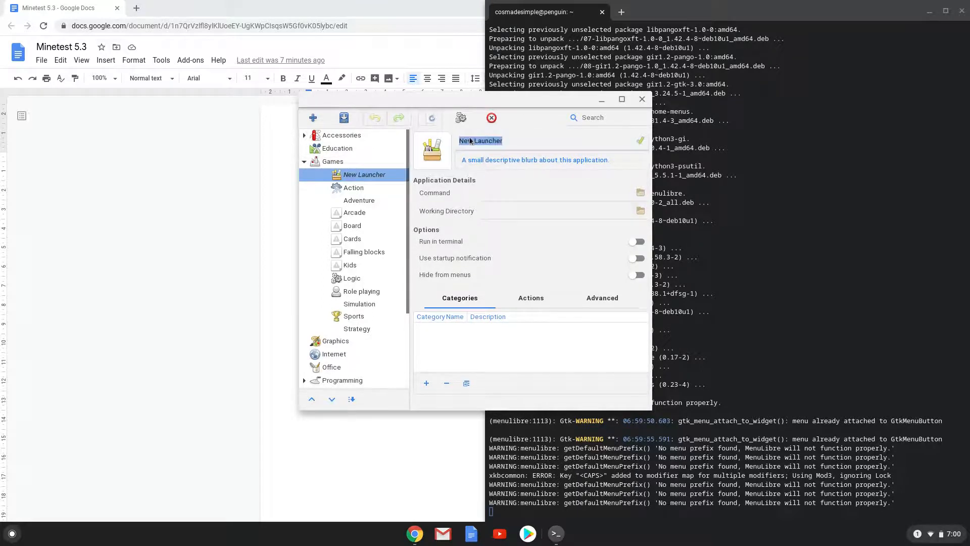
{"action": "type", "text": "Mine"}
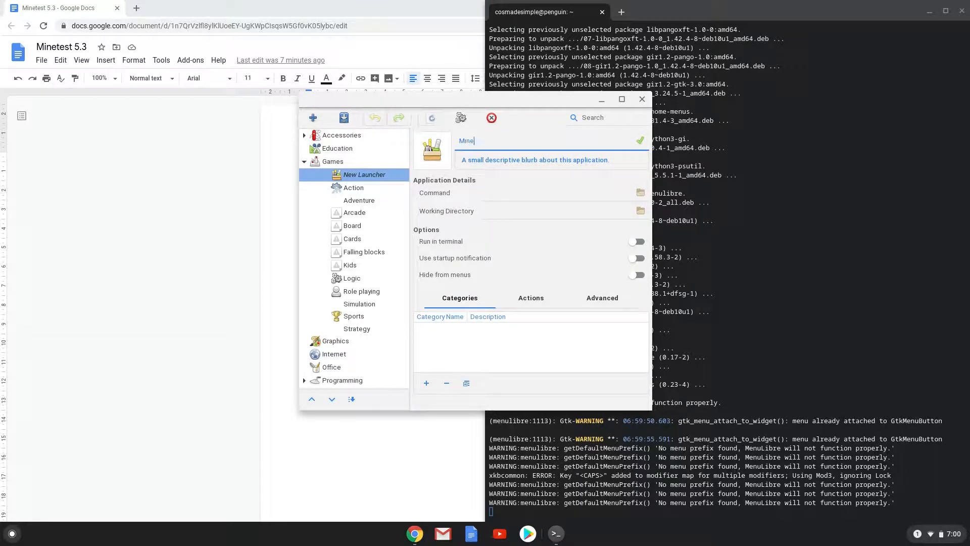
{"action": "type", "text": "test"}
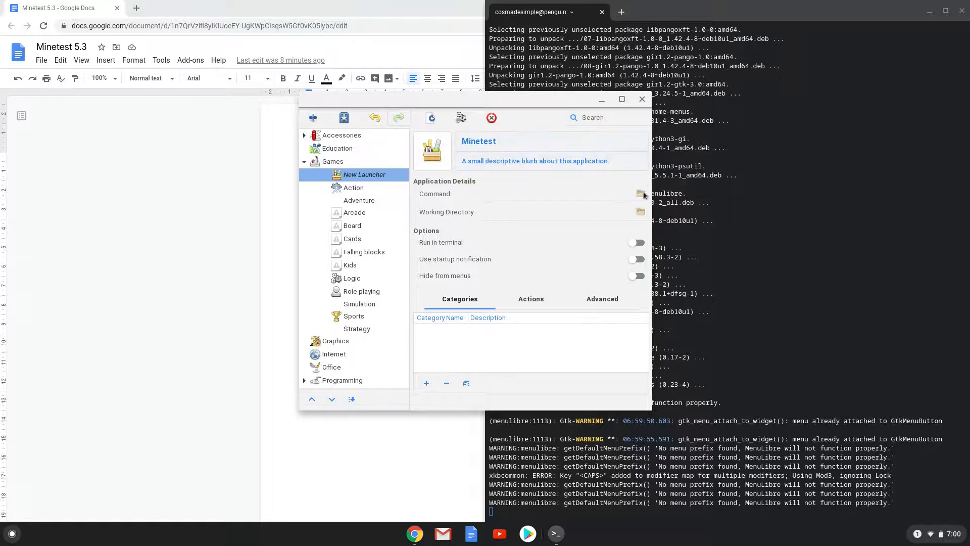
Point the launcher's command at Minetest-5.3.0-x86_64.AppImage in the home folder and save it.
{"action": "left_click", "coordinate": [641, 193]}
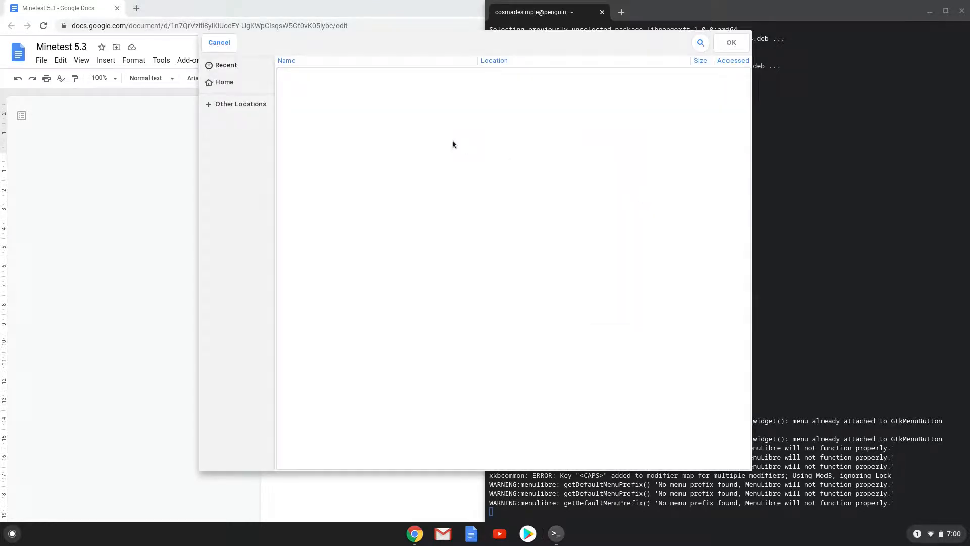
{"action": "mouse_move", "coordinate": [248, 89]}
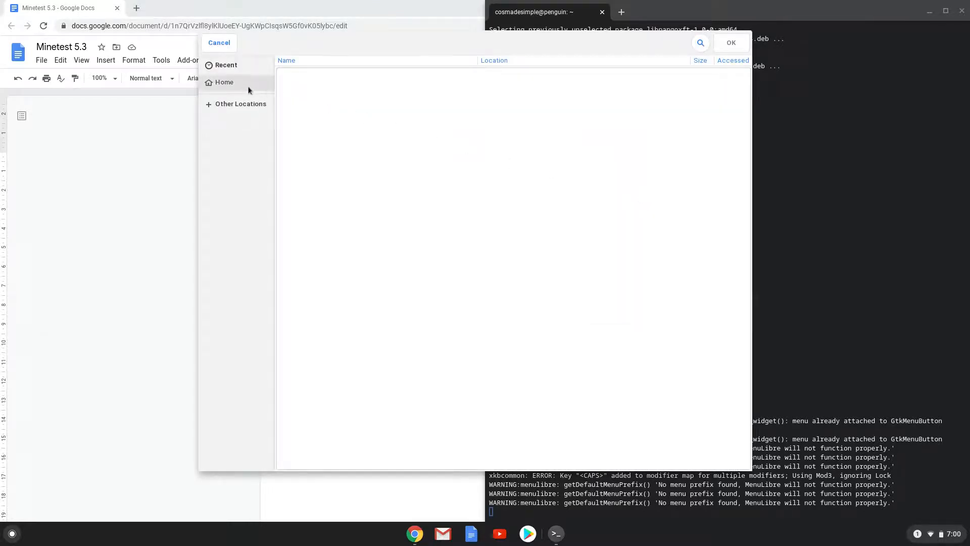
{"action": "left_click", "coordinate": [223, 82]}
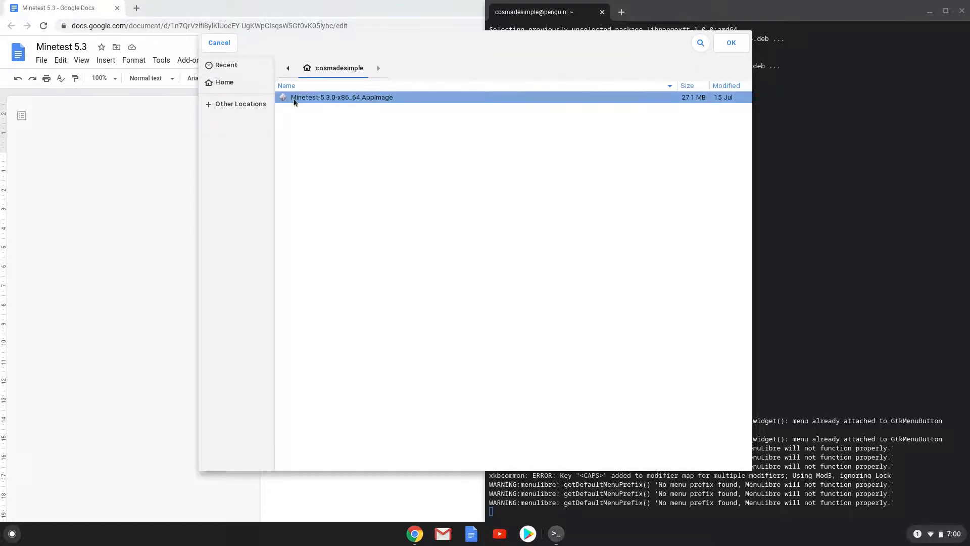
{"action": "left_click", "coordinate": [731, 43]}
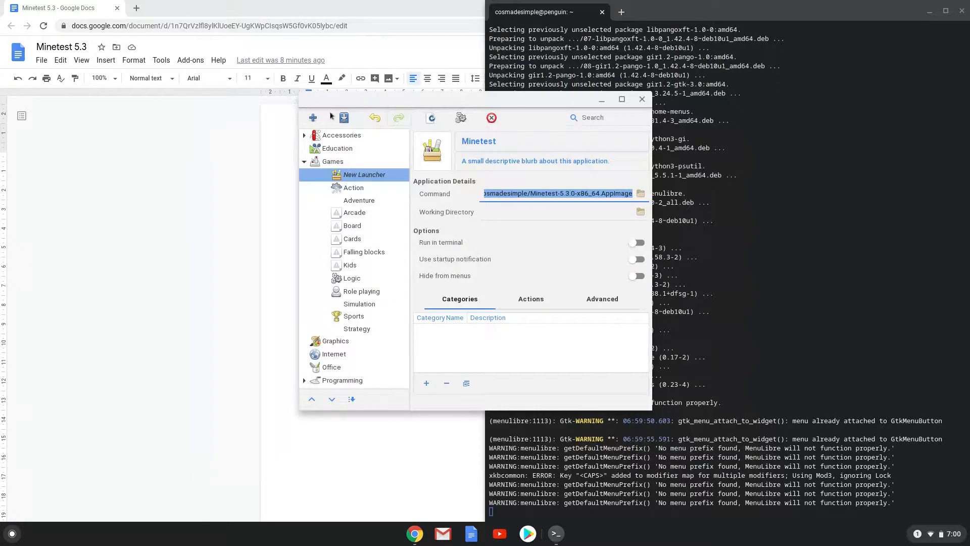
{"action": "left_click", "coordinate": [344, 117]}
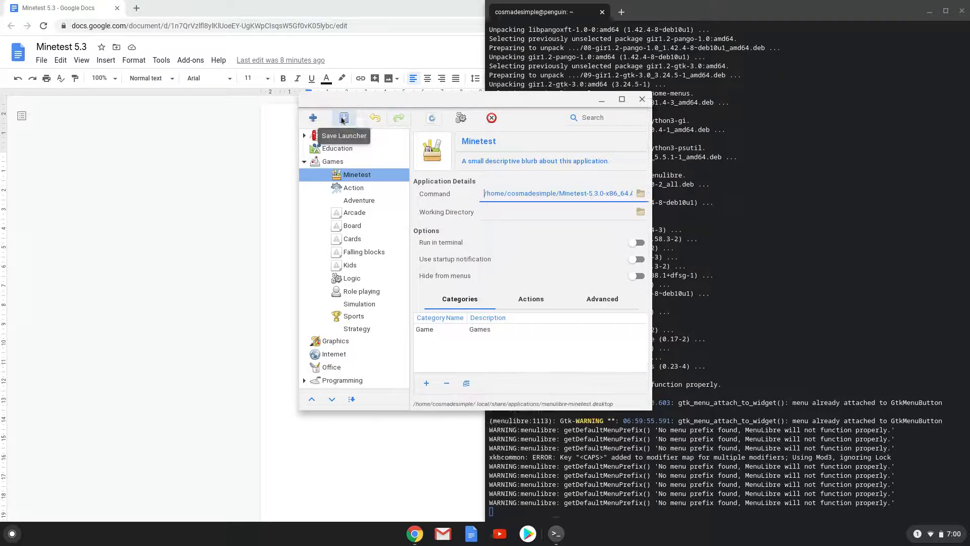